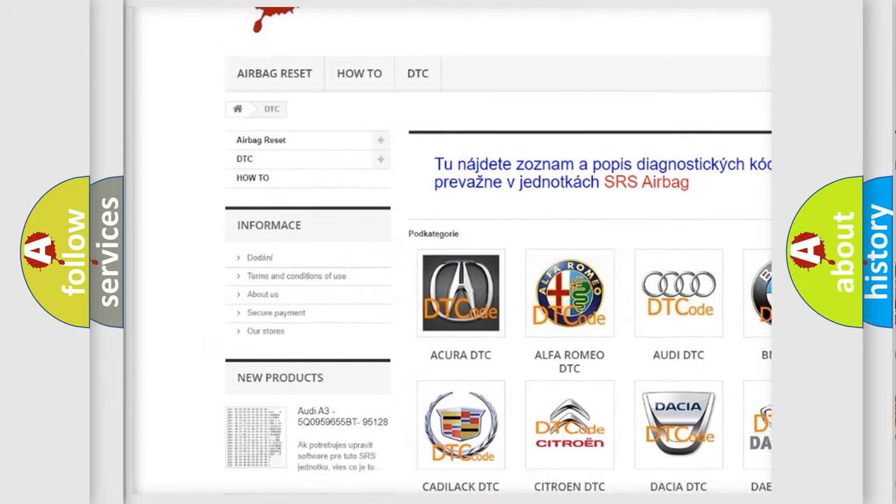
scroll("down", 3)
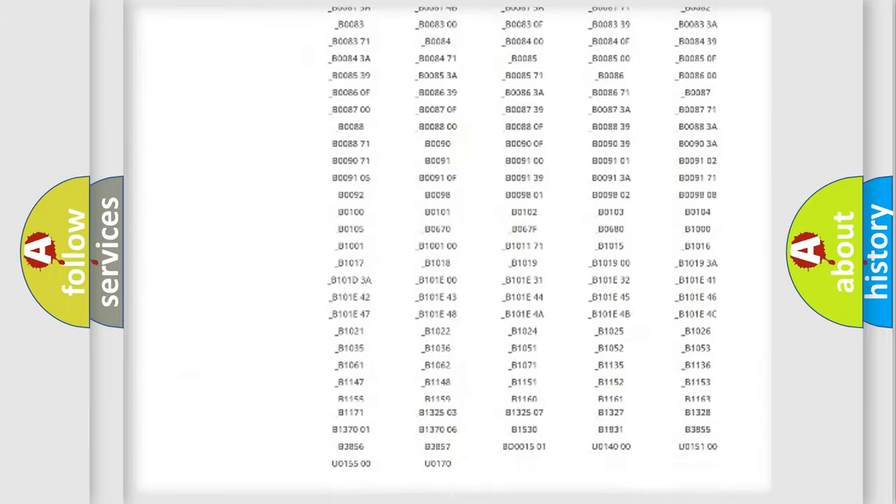
scroll("up", 3)
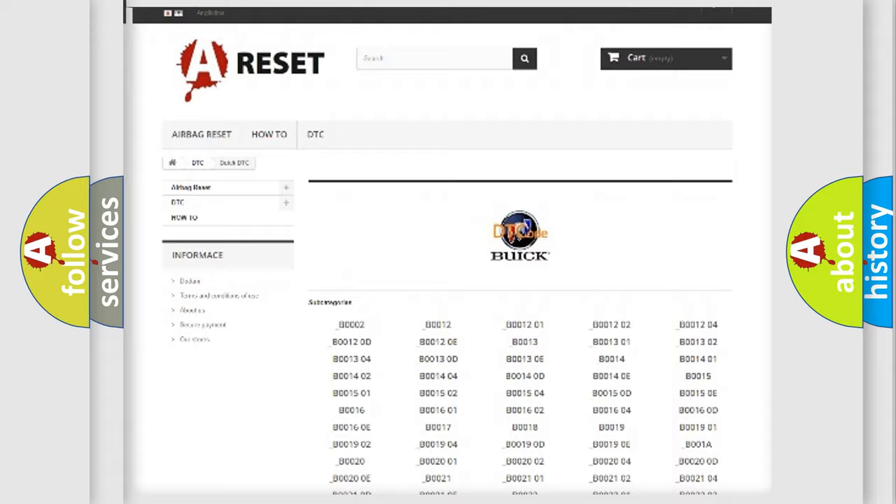